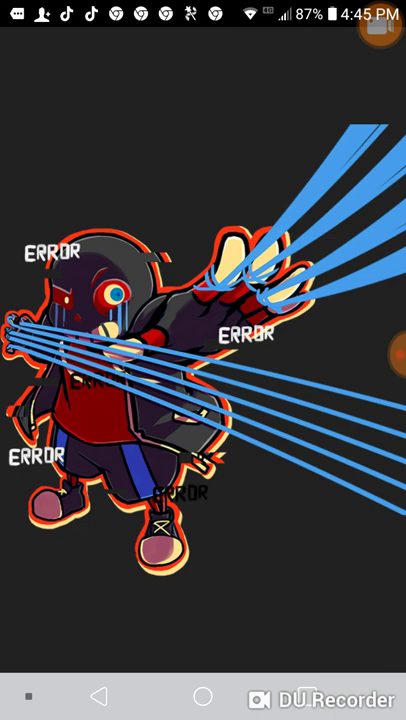
{"action": "left_click", "coordinate": [379, 355]}
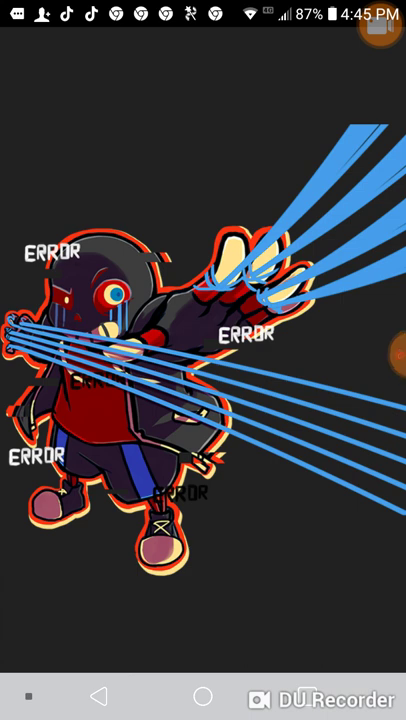
{"action": "left_click", "coordinate": [392, 345]}
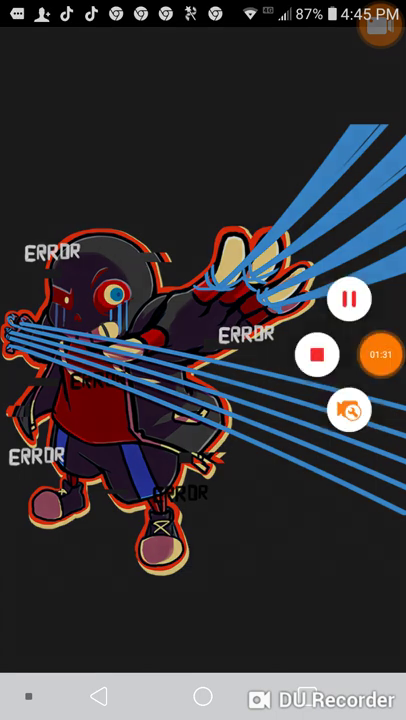